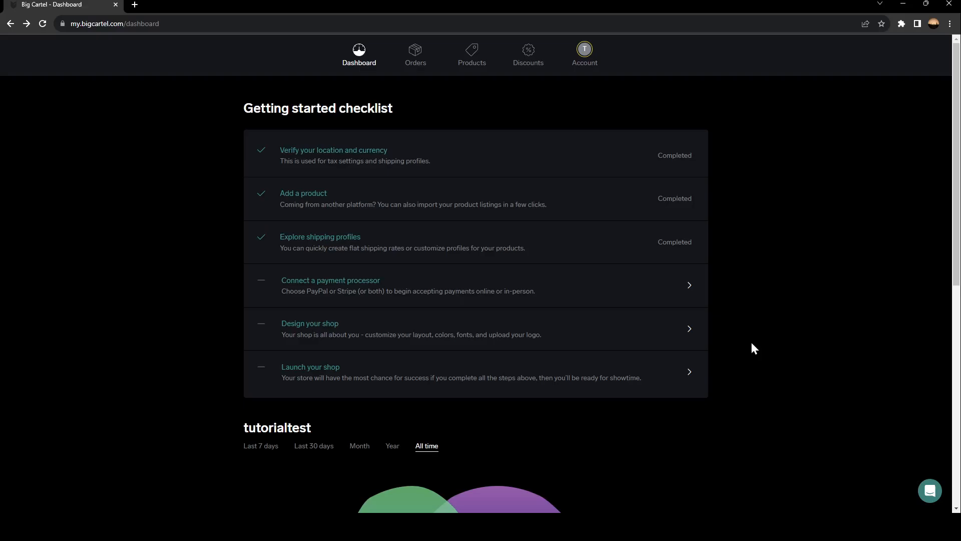
mouse_move(375, 114)
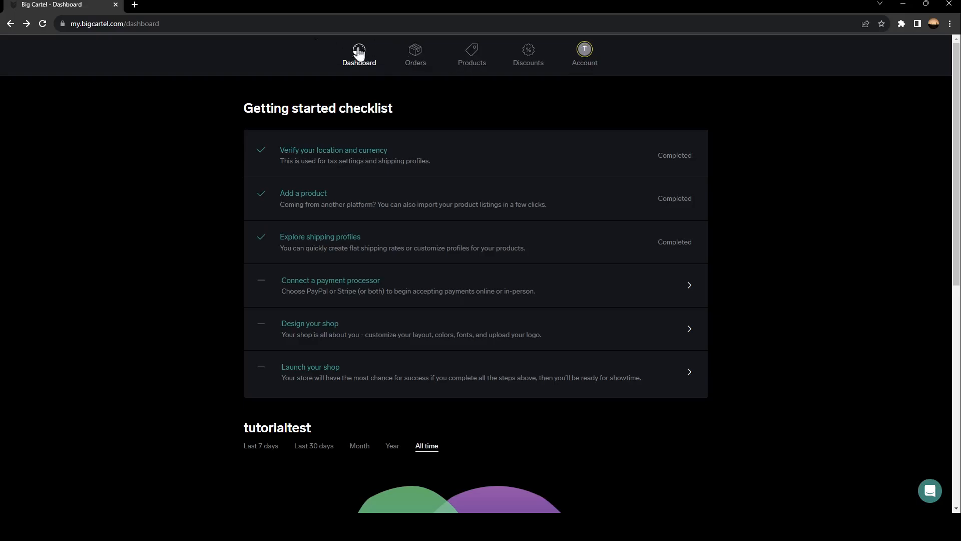
mouse_move(360, 54)
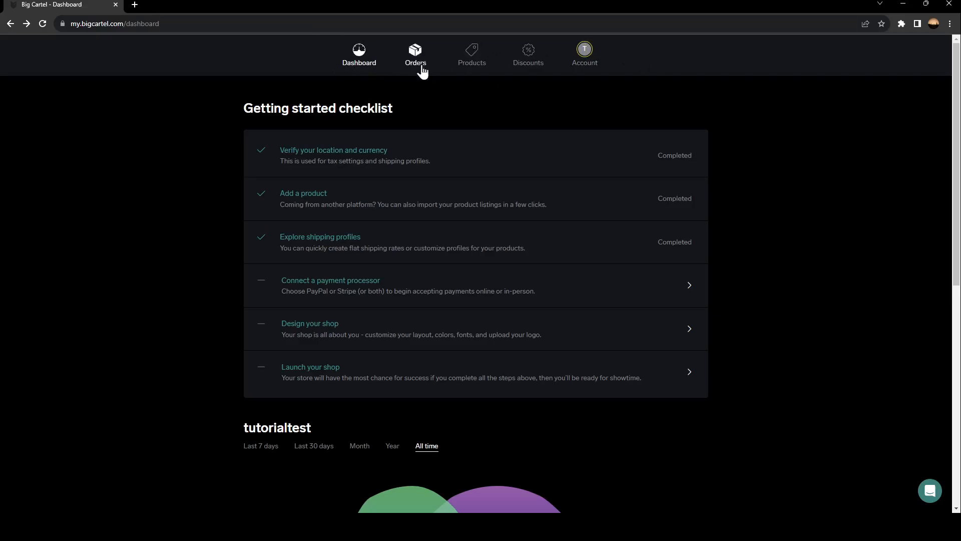
mouse_move(527, 54)
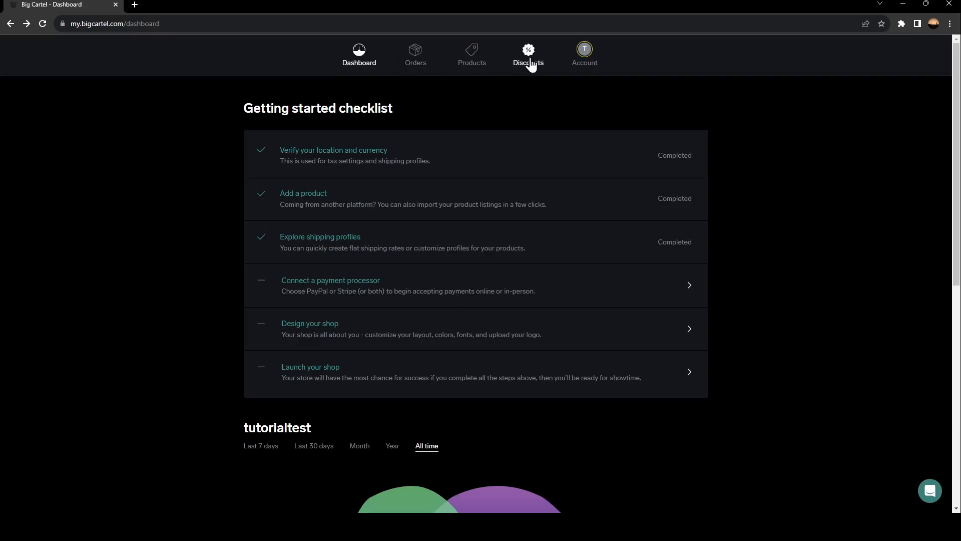
mouse_move(584, 52)
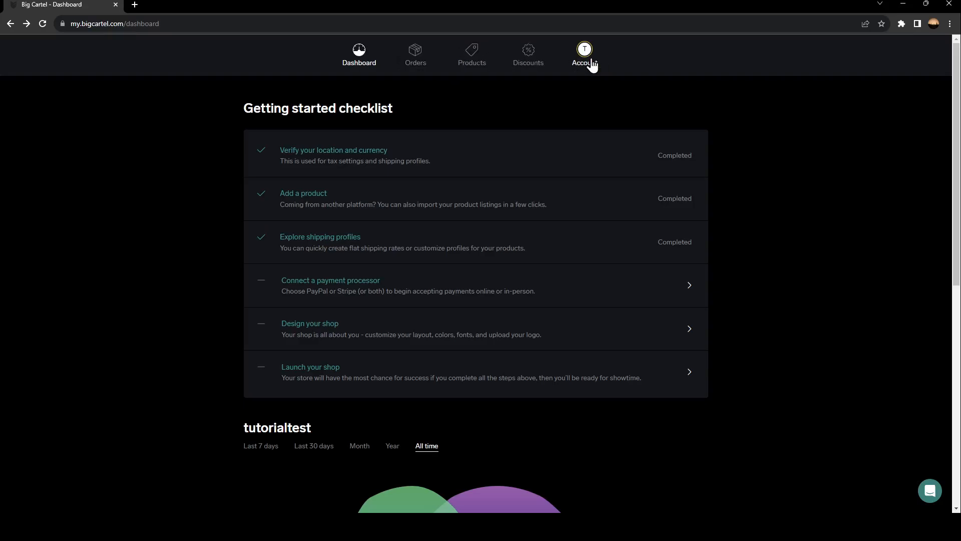
Step: Review the shop's Account page down to the Apps section listing Poptin and Mailchimp, then follow the apps link
click(584, 54)
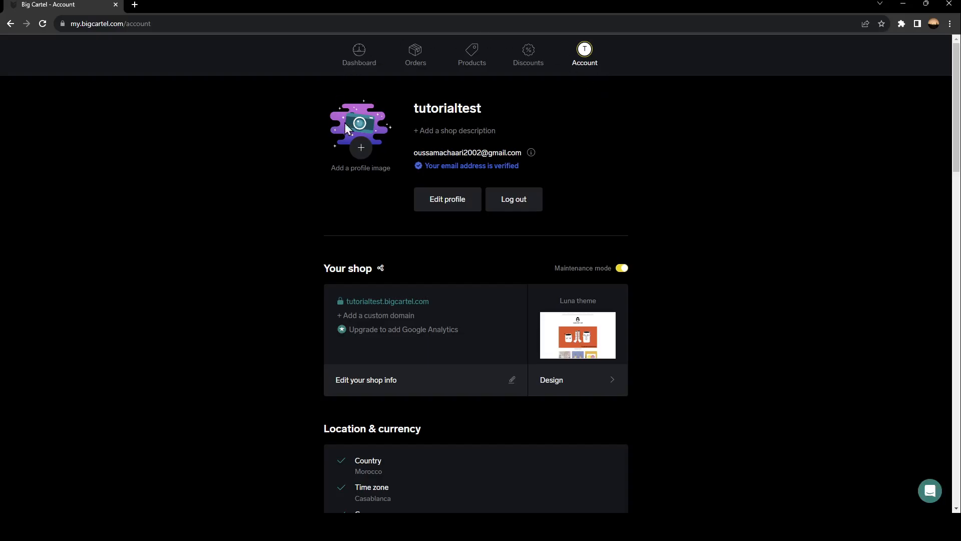
mouse_move(372, 160)
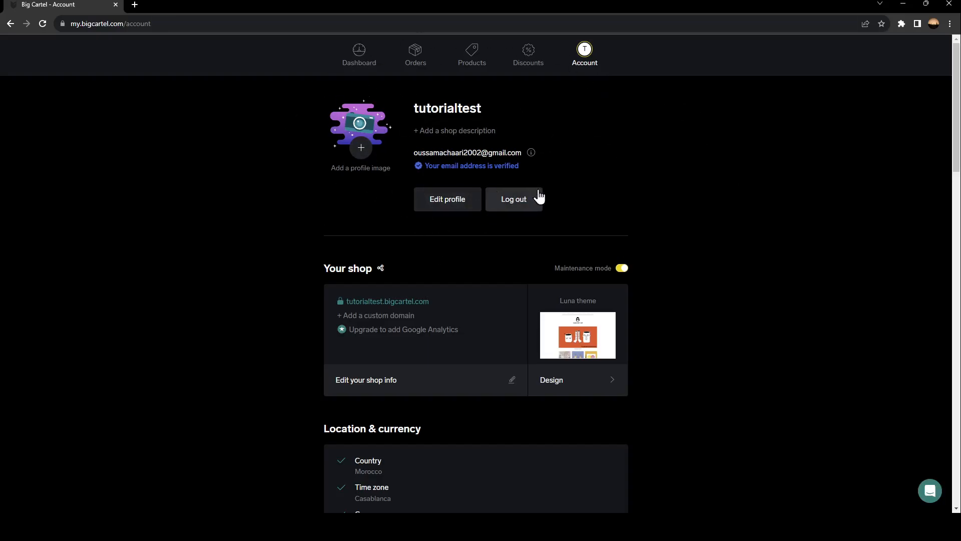
scroll(down, 3)
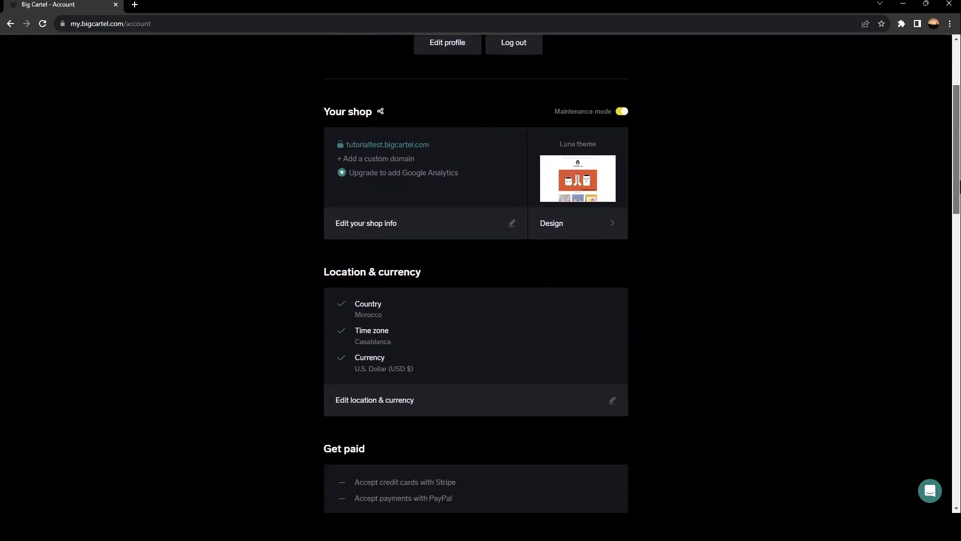
scroll(down, 3)
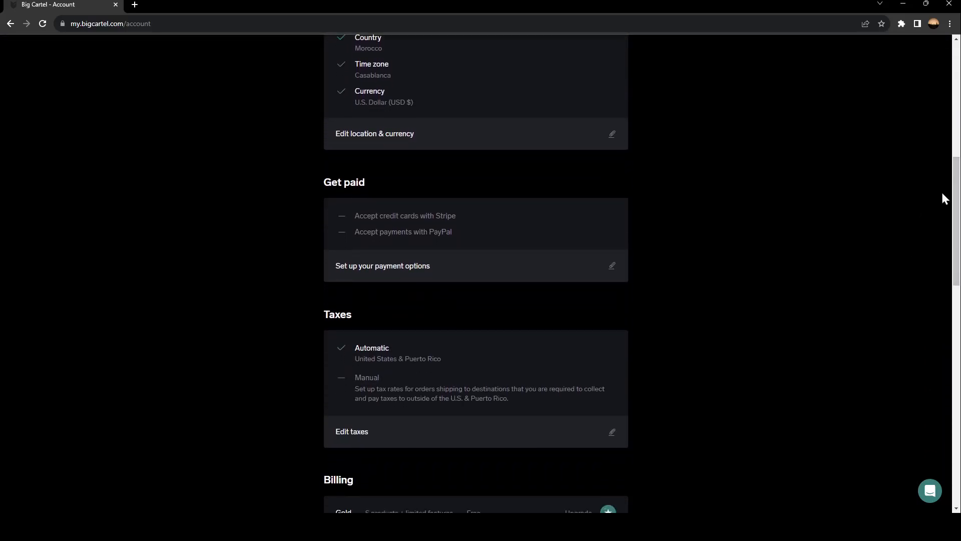
scroll(down, 3)
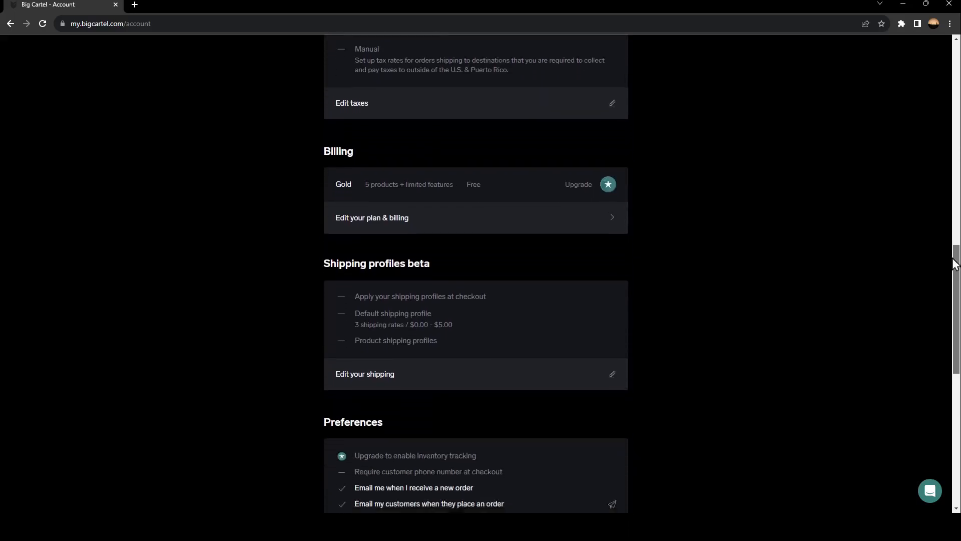
scroll(down, 3)
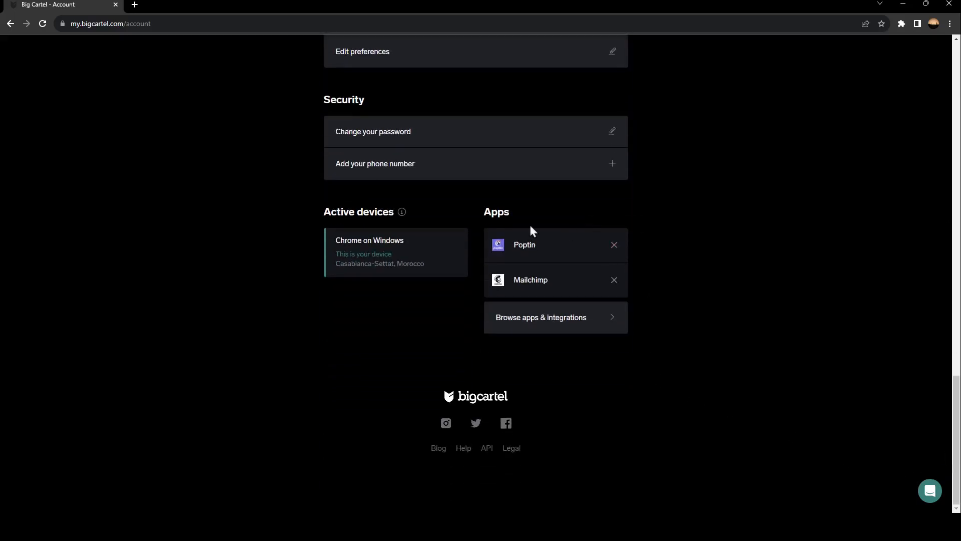
double_click(496, 211)
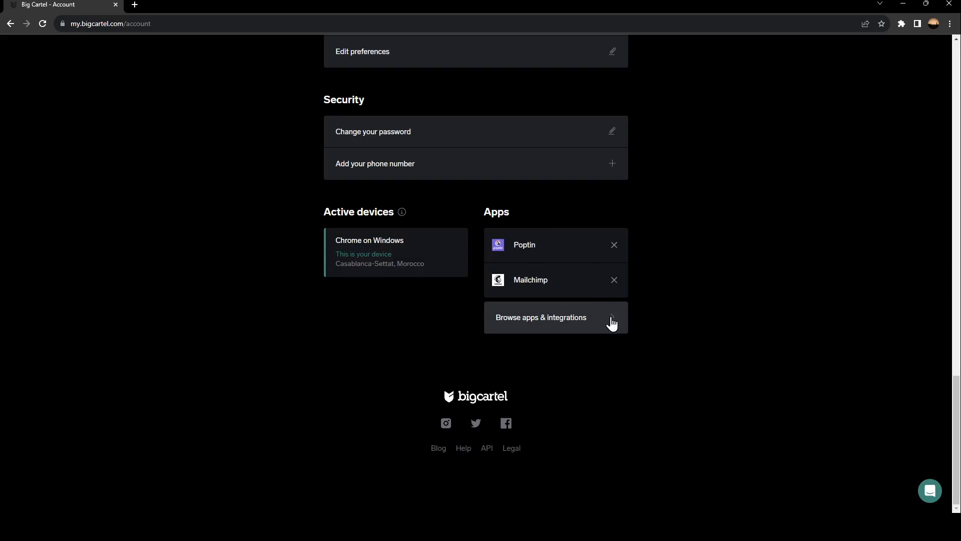
mouse_move(488, 312)
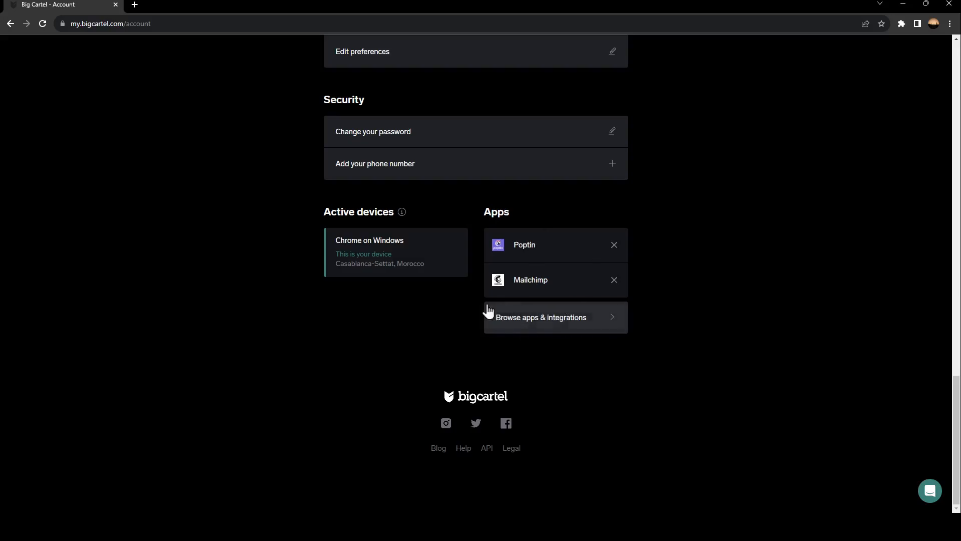
mouse_move(632, 332)
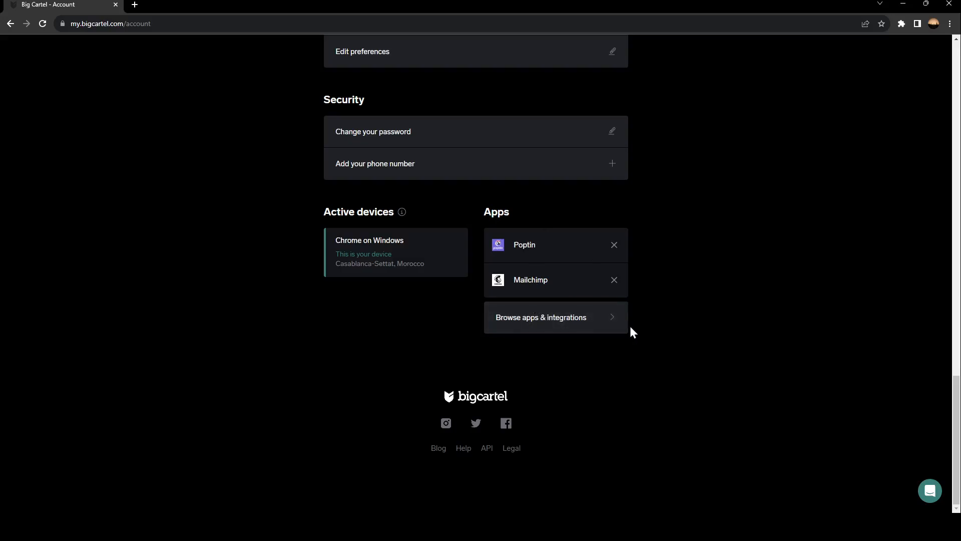
click(541, 318)
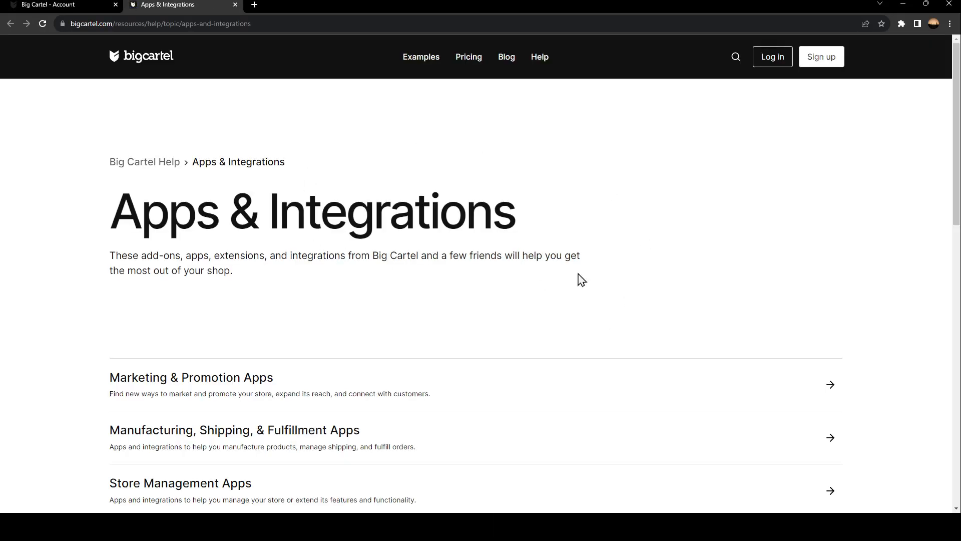
mouse_move(56, 265)
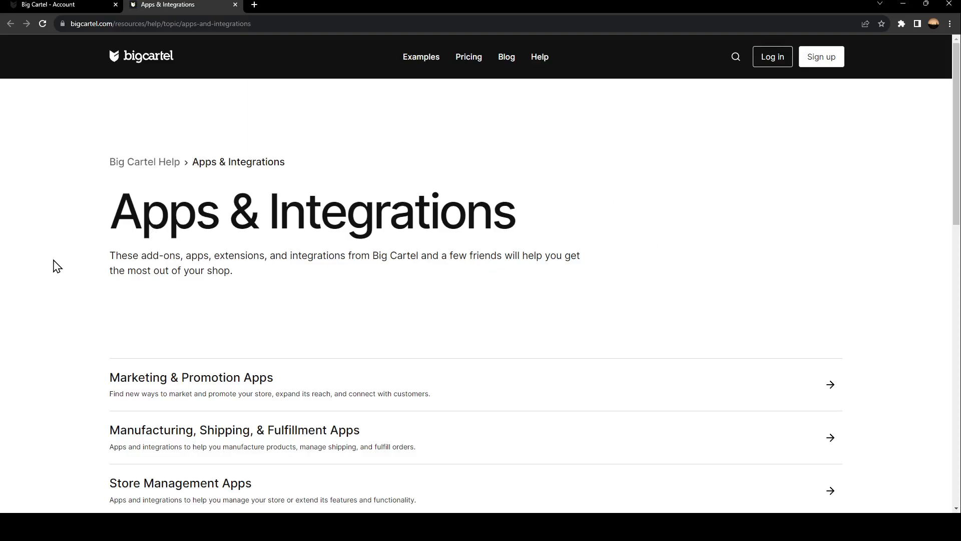
Step: Scroll the Apps & Integrations help page to the app category list
scroll(down, 3)
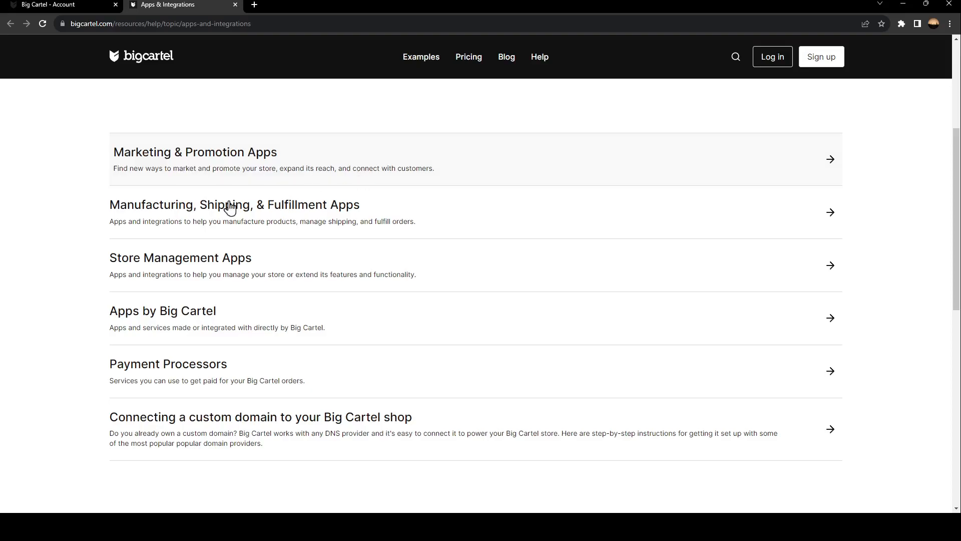
mouse_move(472, 257)
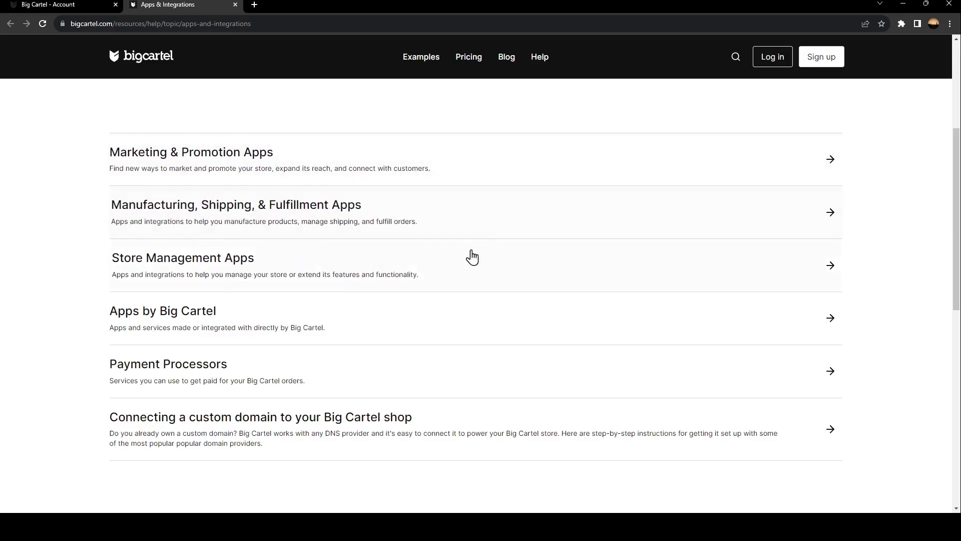
mouse_move(138, 328)
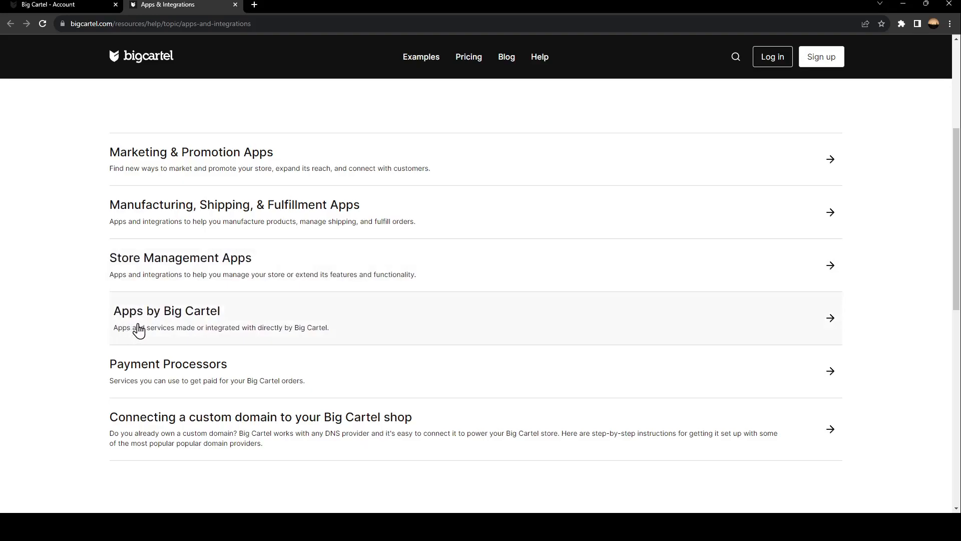
mouse_move(227, 385)
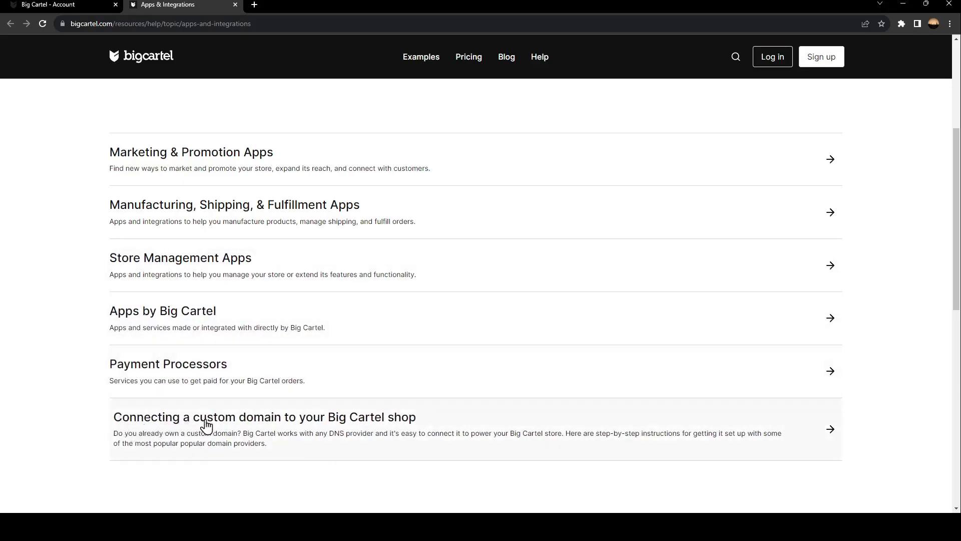
mouse_move(389, 437)
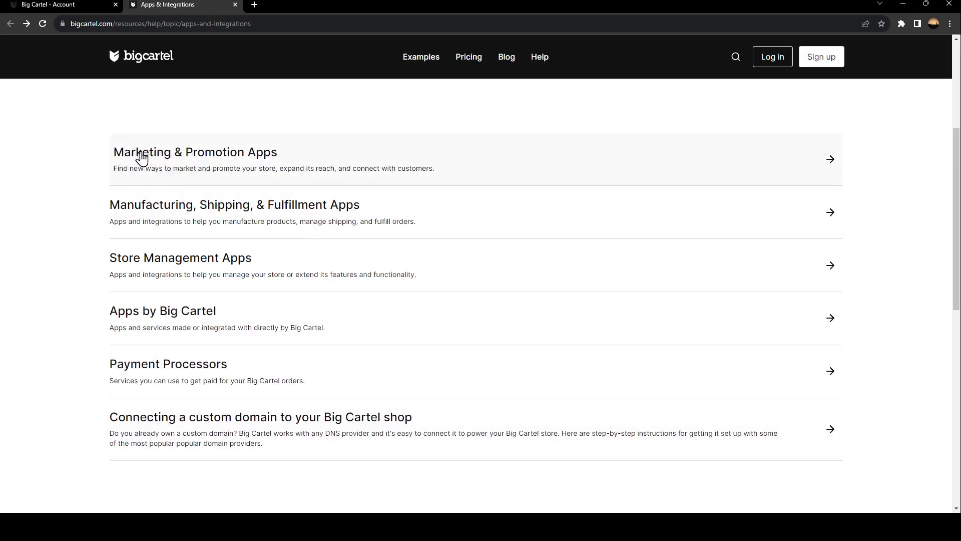
Step: Browse the Marketing & Promotion Apps category tiles such as Powr.io, Poptin, Instagram and Mailchimp
click(194, 151)
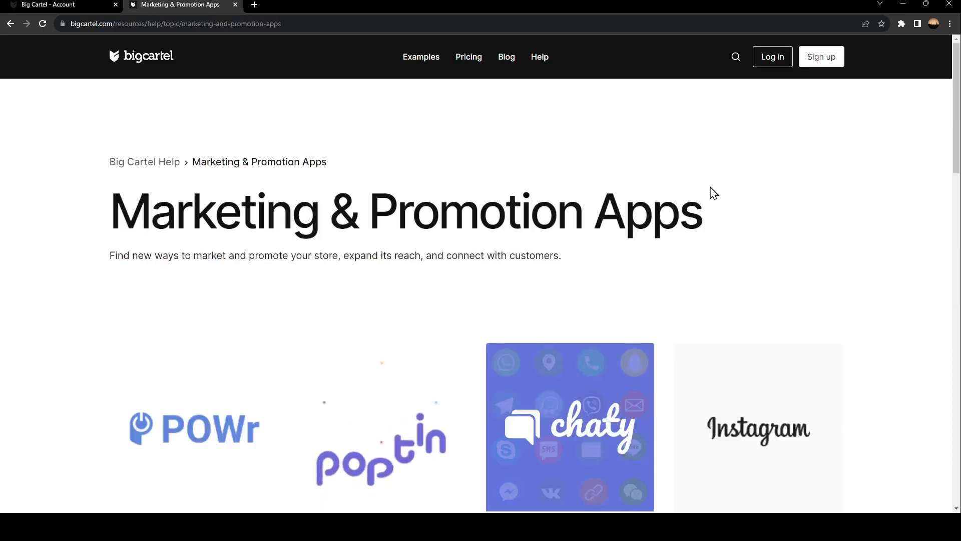
scroll(down, 3)
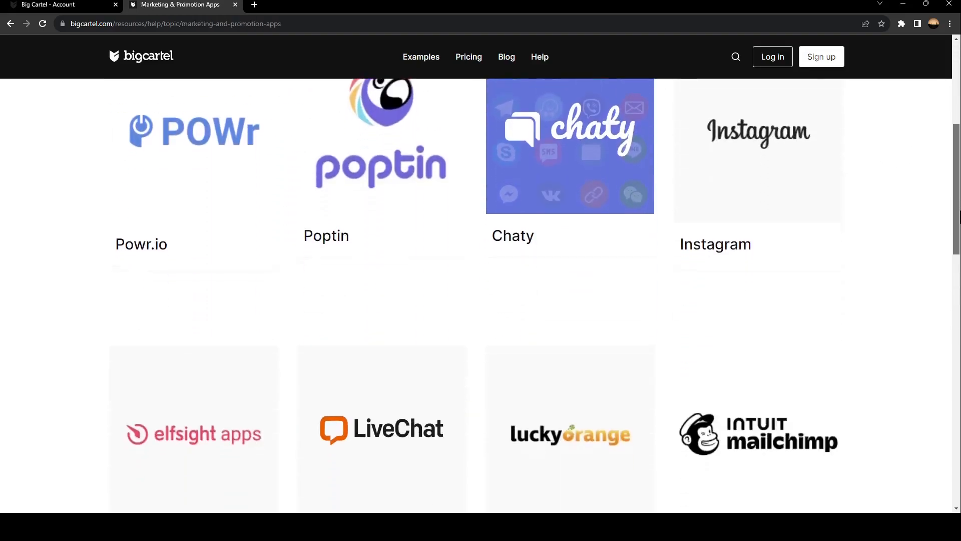
scroll(down, 3)
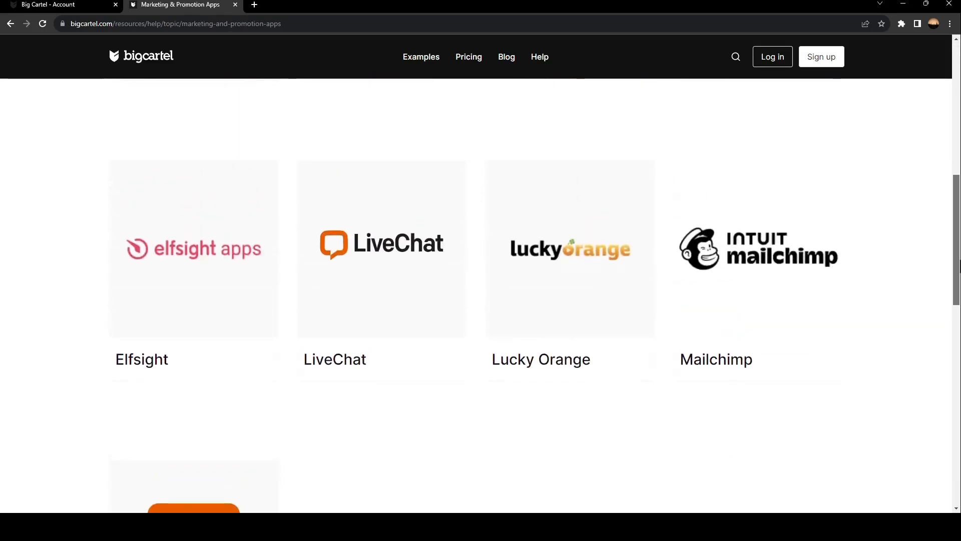
scroll(up, 3)
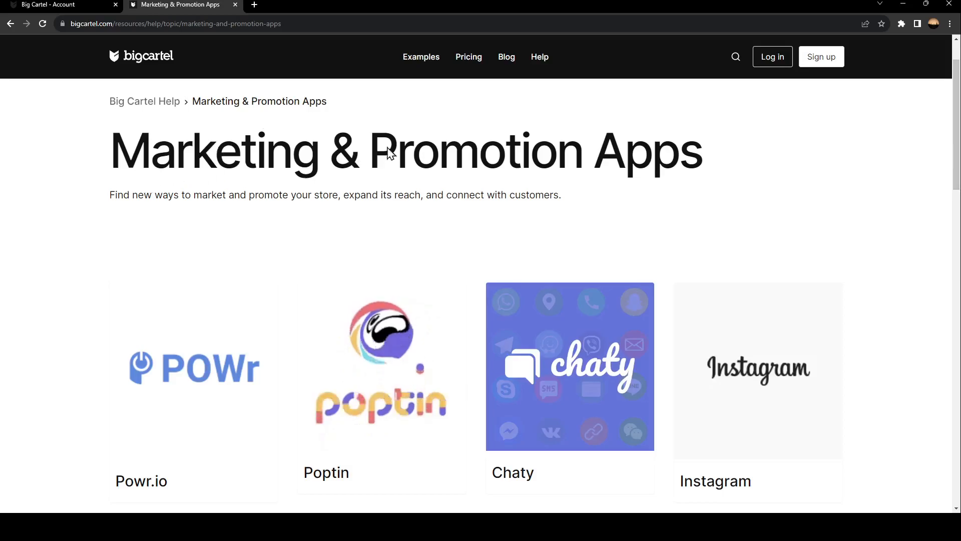
mouse_move(746, 360)
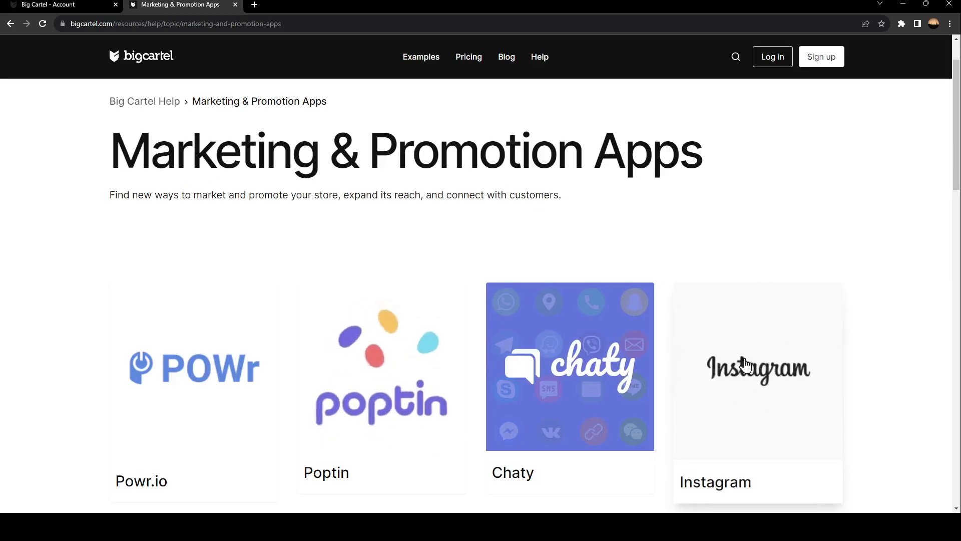
Step: Jump to the Setup section of the Instagram help article
click(758, 367)
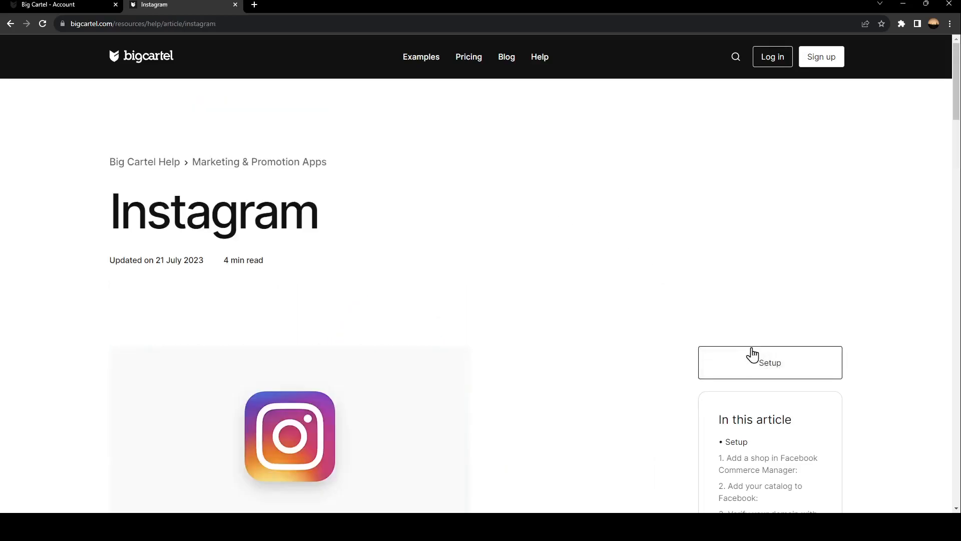
scroll(down, 3)
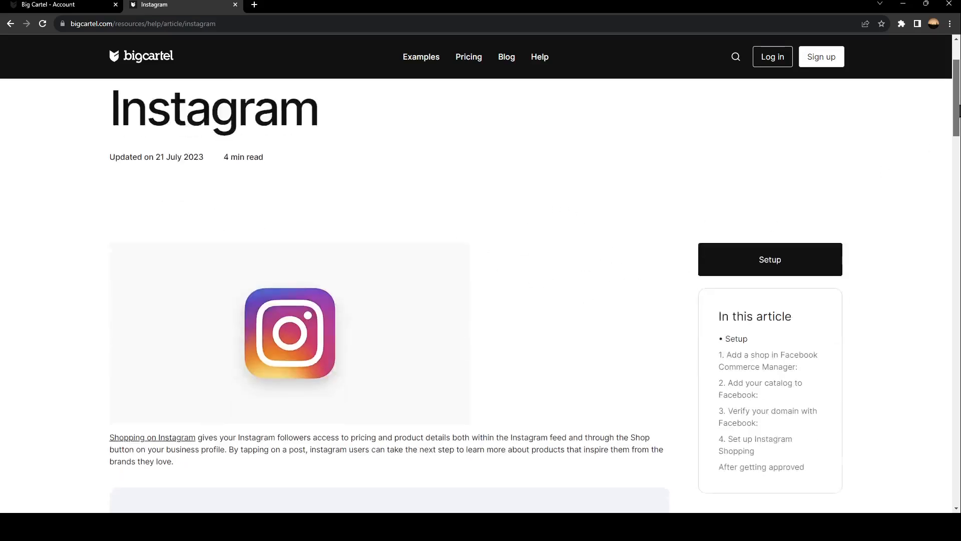
scroll(down, 3)
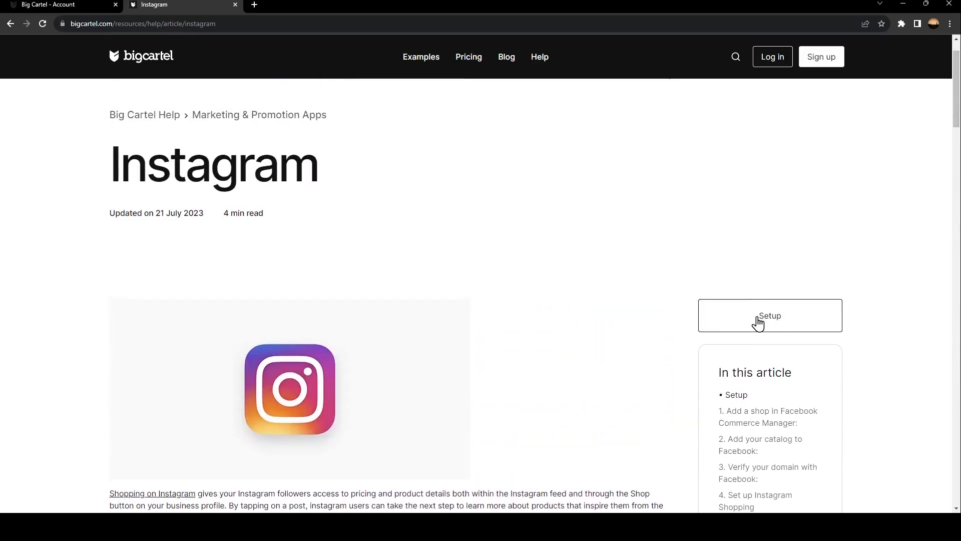
click(768, 316)
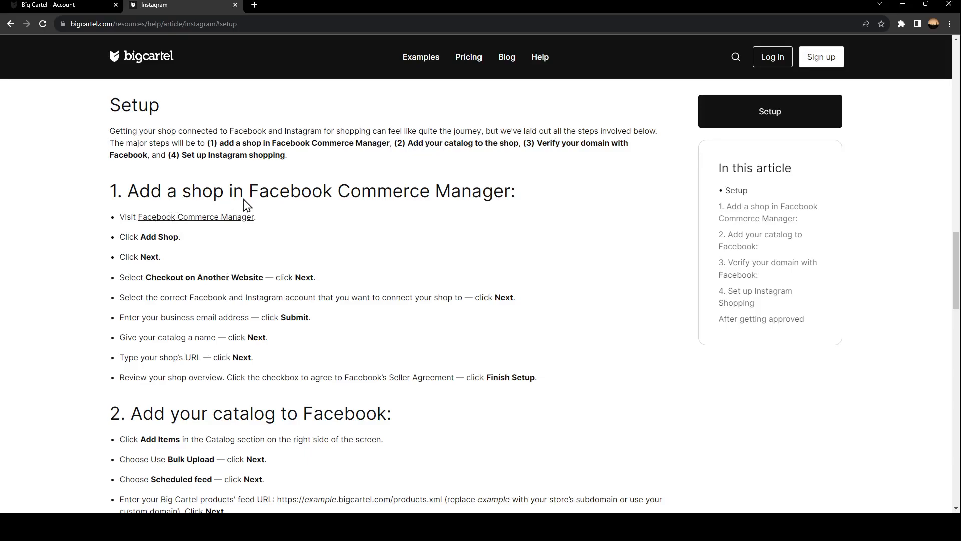
mouse_move(410, 299)
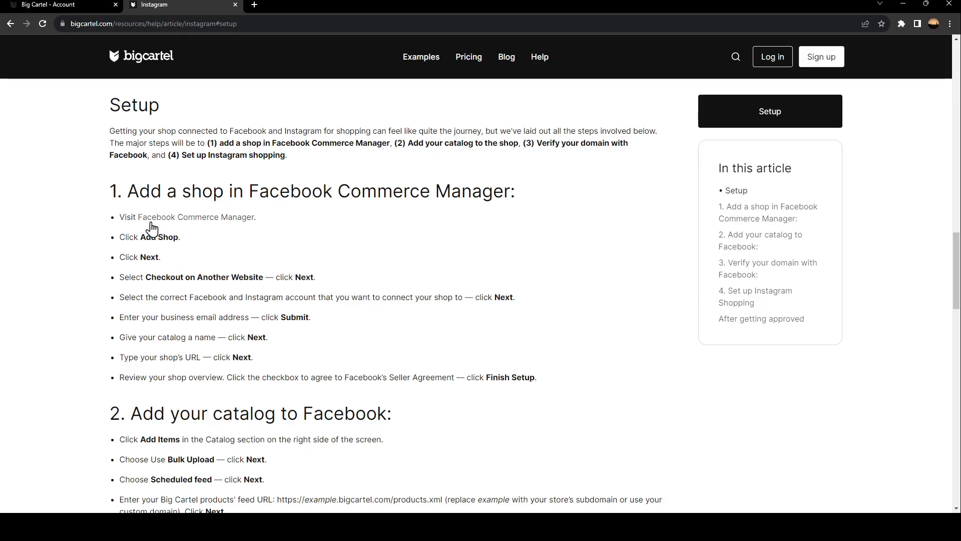
Step: Follow the step-1 'Facebook Commerce Manager' link to Facebook's login page in a new tab
click(195, 217)
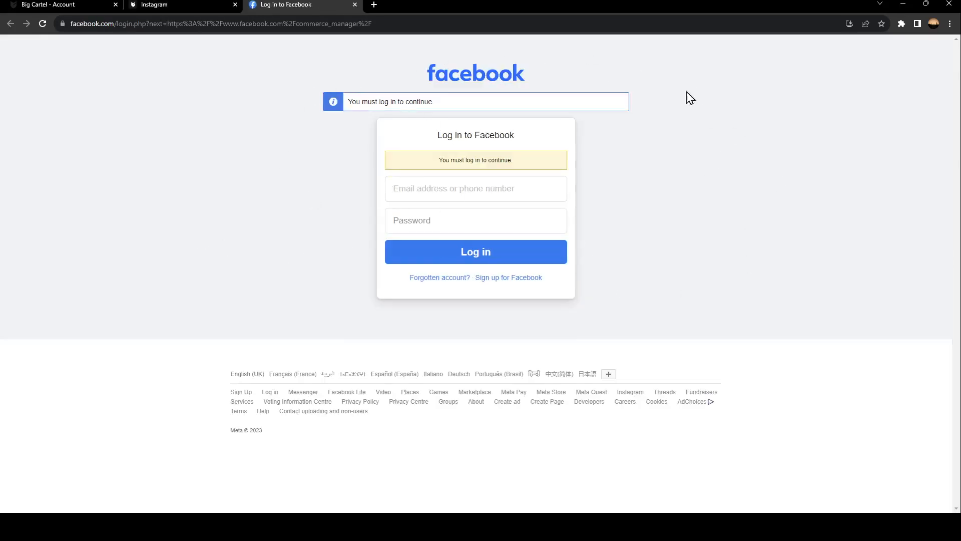
mouse_move(416, 203)
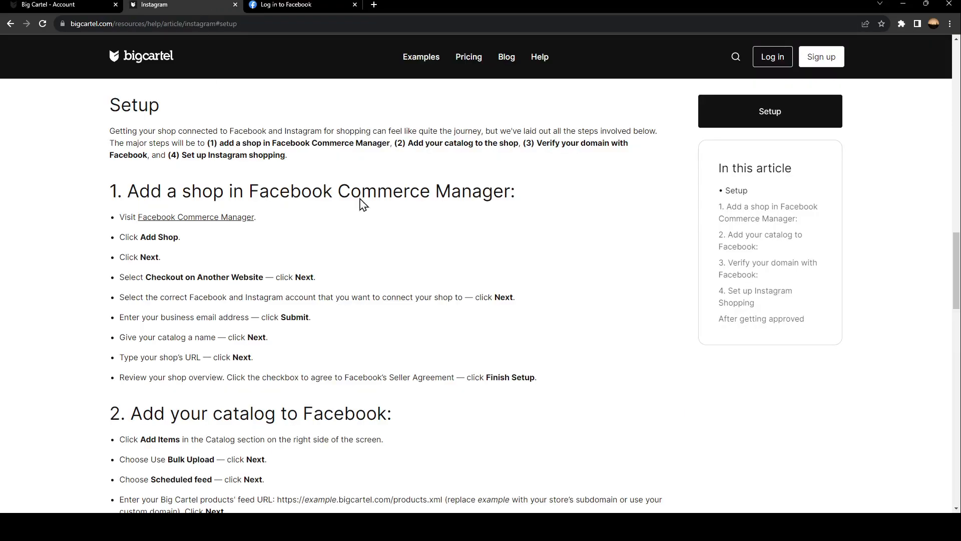
mouse_move(591, 210)
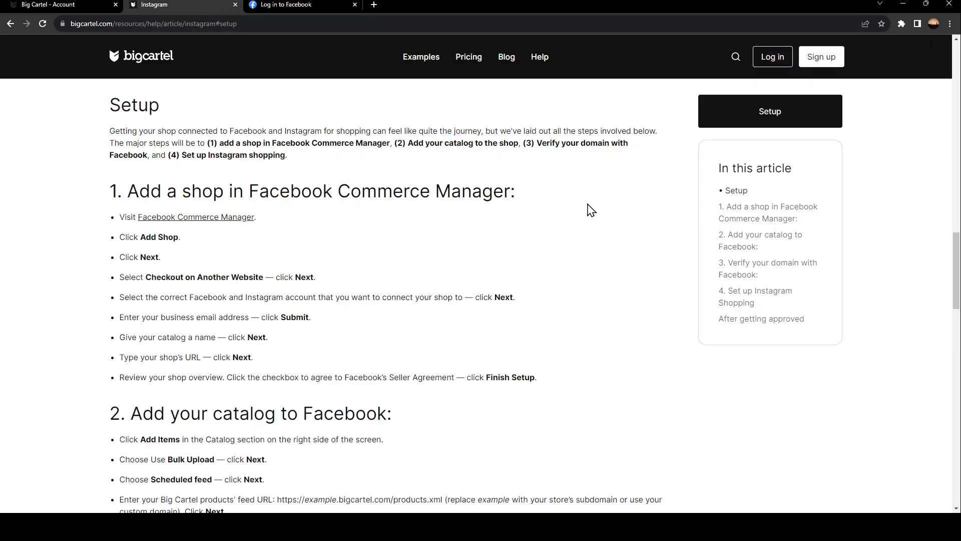
mouse_move(266, 213)
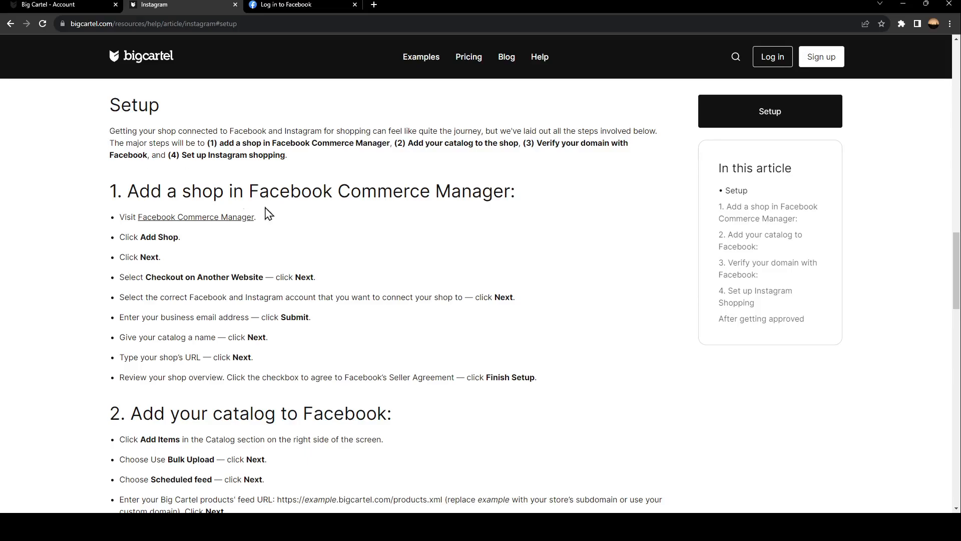
mouse_move(557, 427)
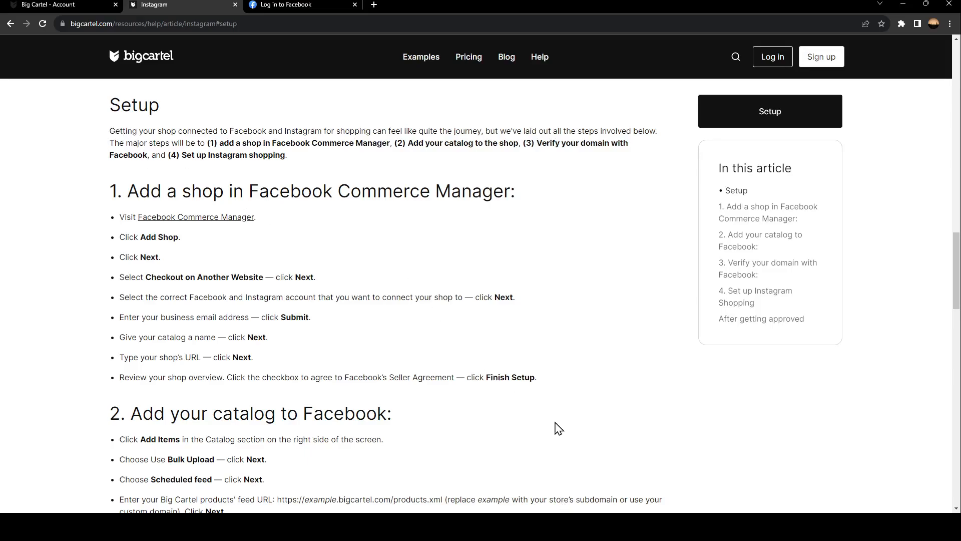